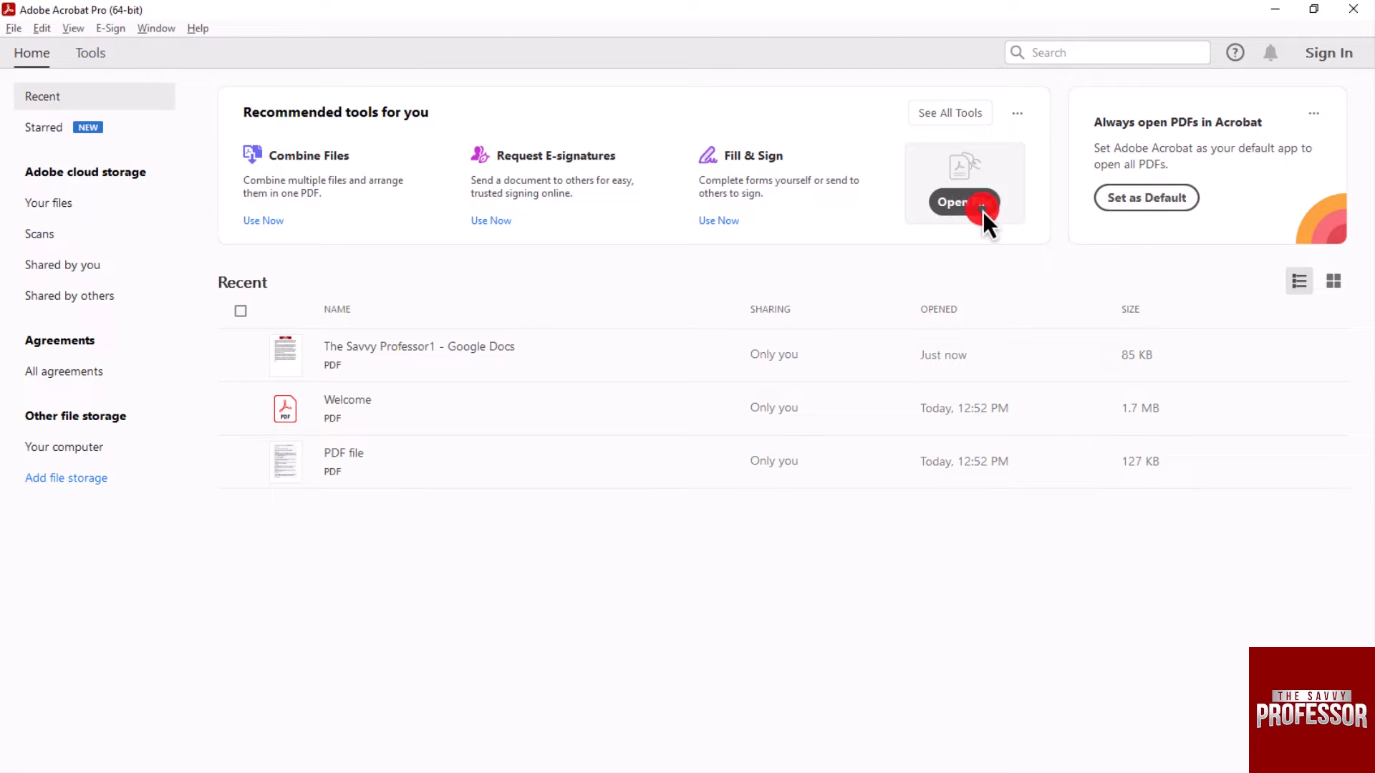
Open 'The Savvy Professor1 - Google Docs' PDF from the Desktop
click(962, 202)
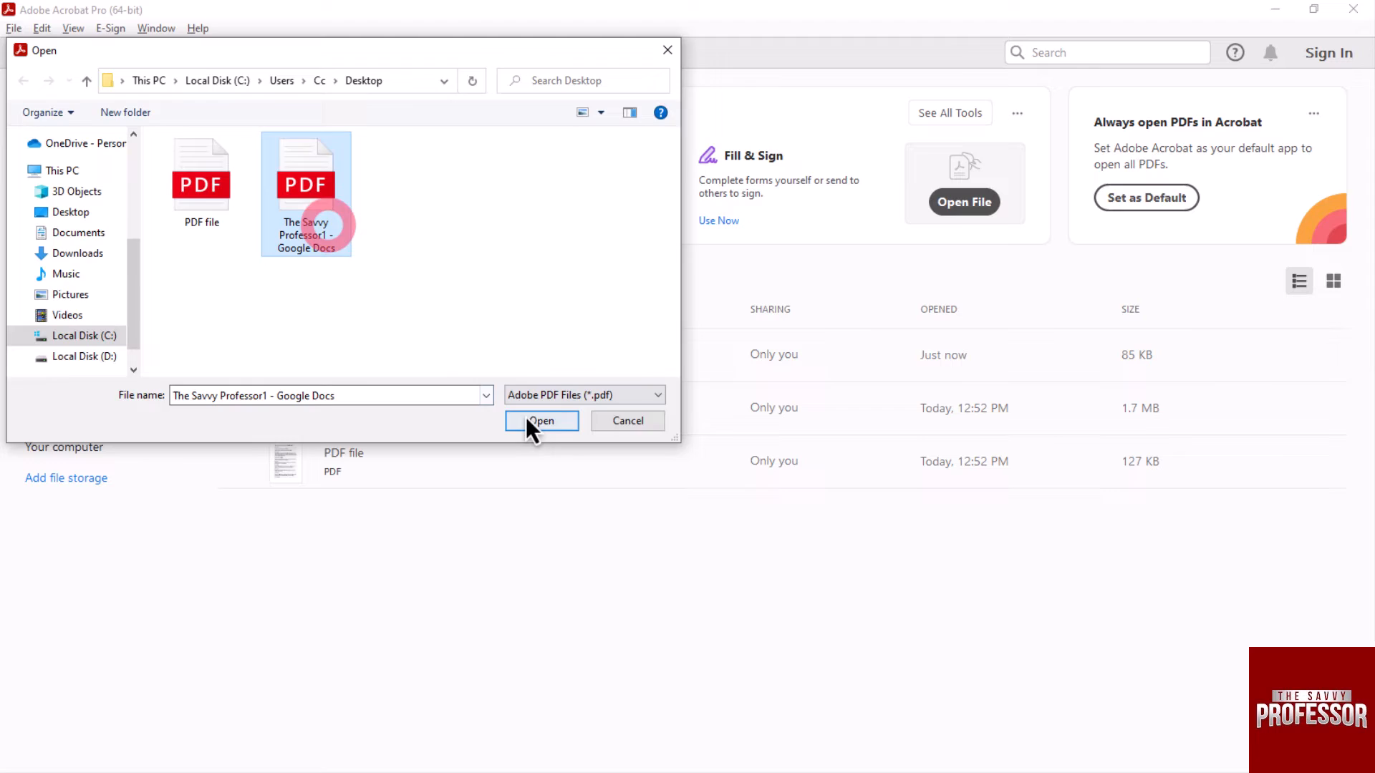
click(541, 421)
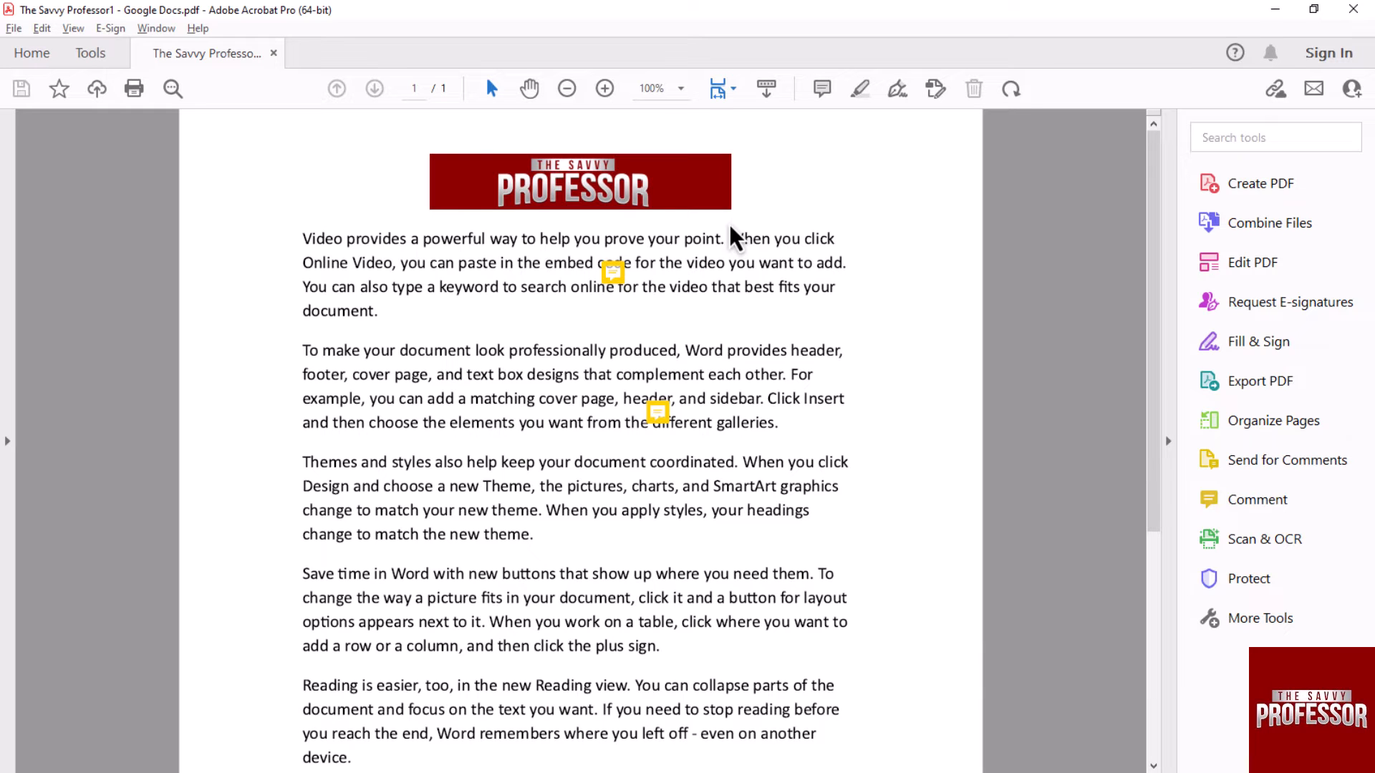
Open the Print dialog for the document from the toolbar Print icon
click(13, 28)
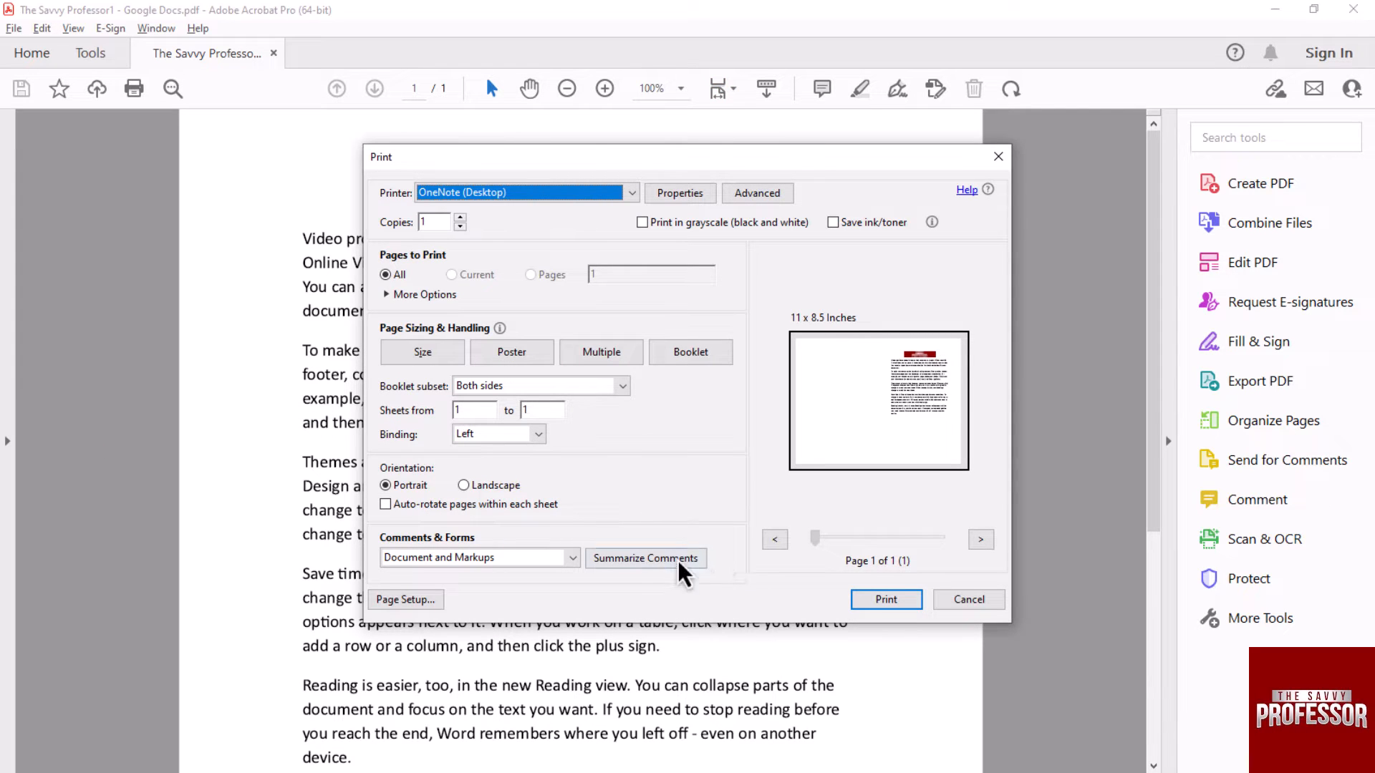
Summarize comments with comment text included, producing a two-page print job
click(645, 558)
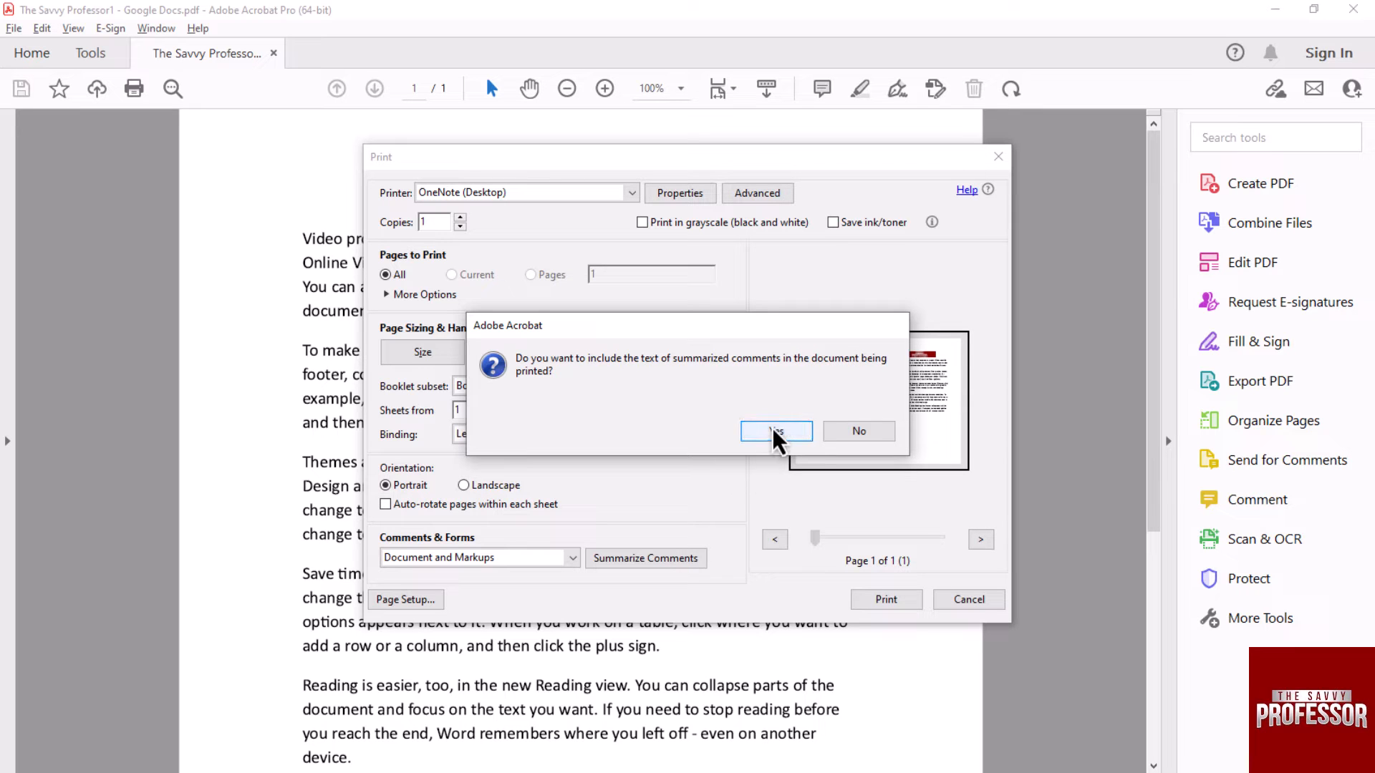
click(775, 431)
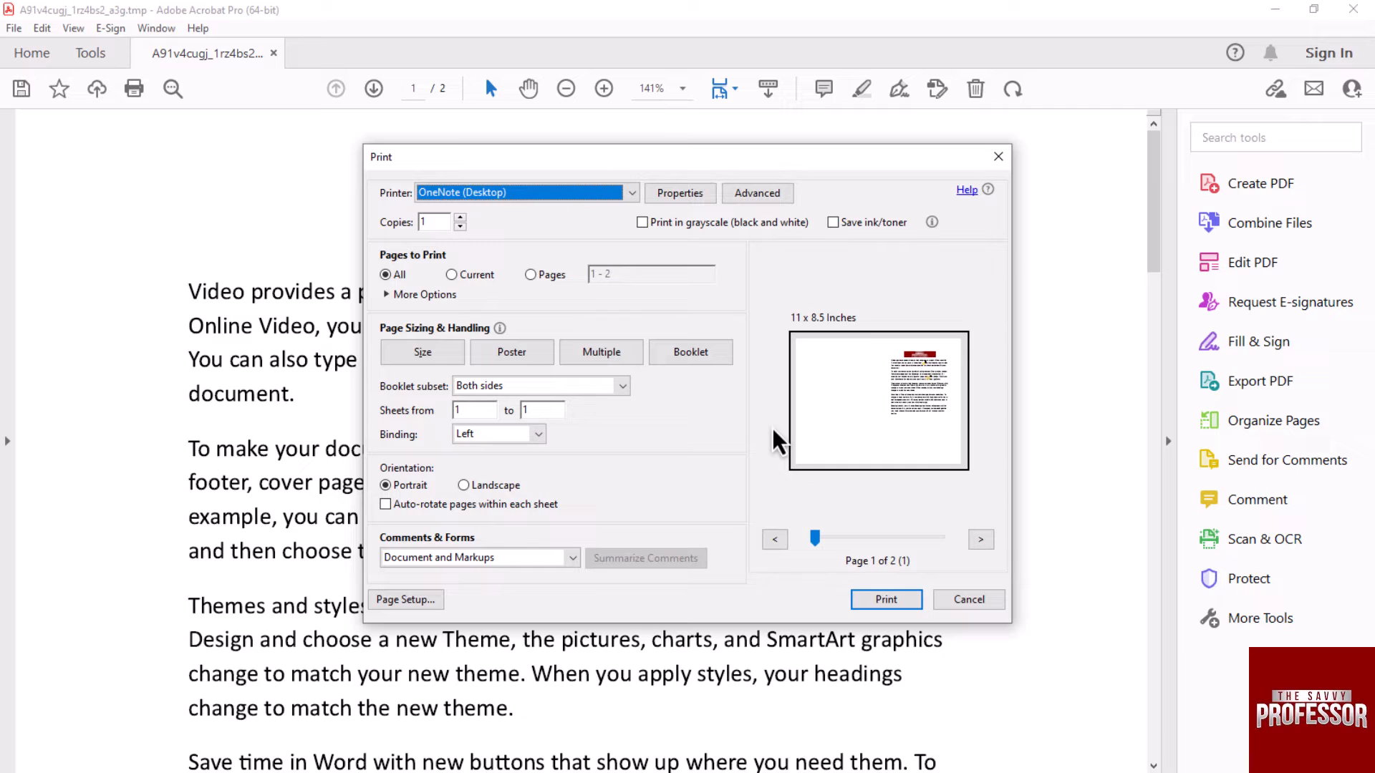
mouse_move(770, 425)
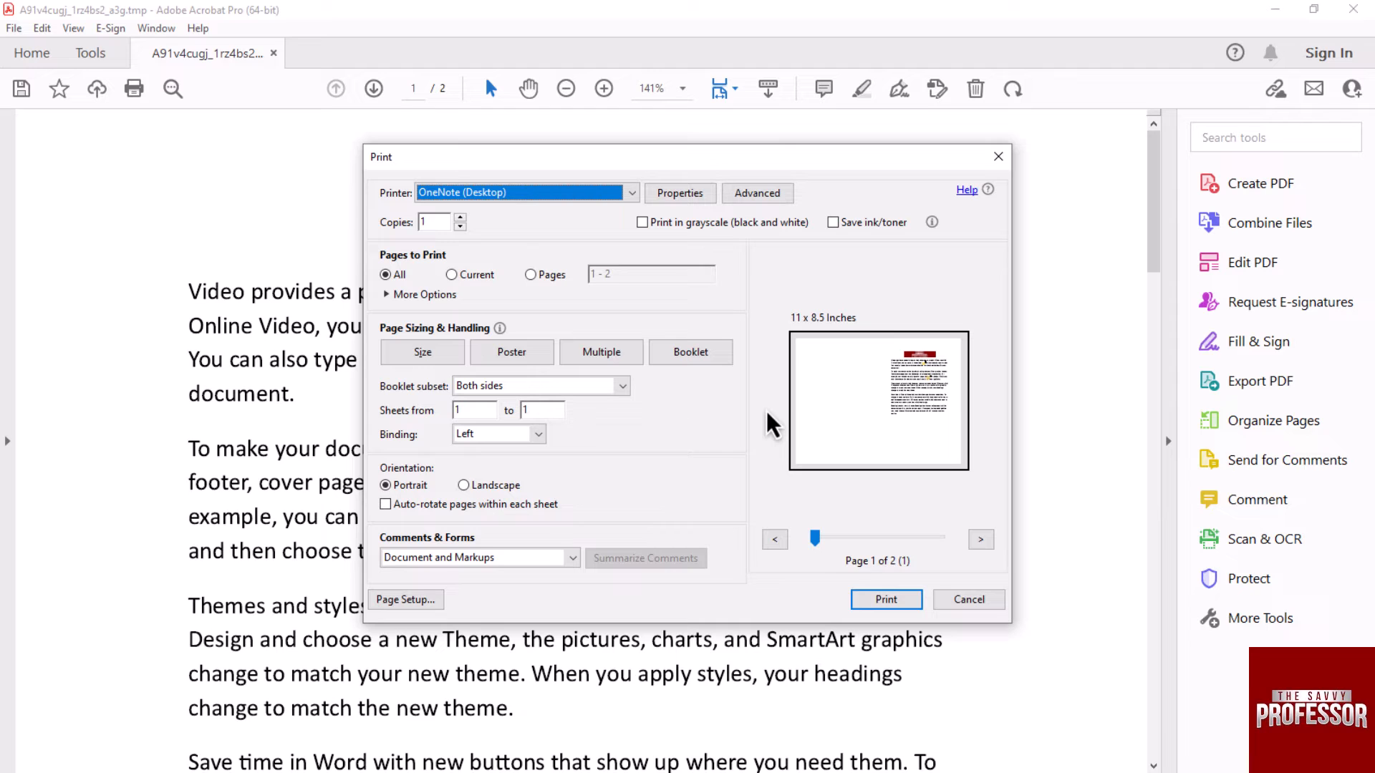
click(885, 598)
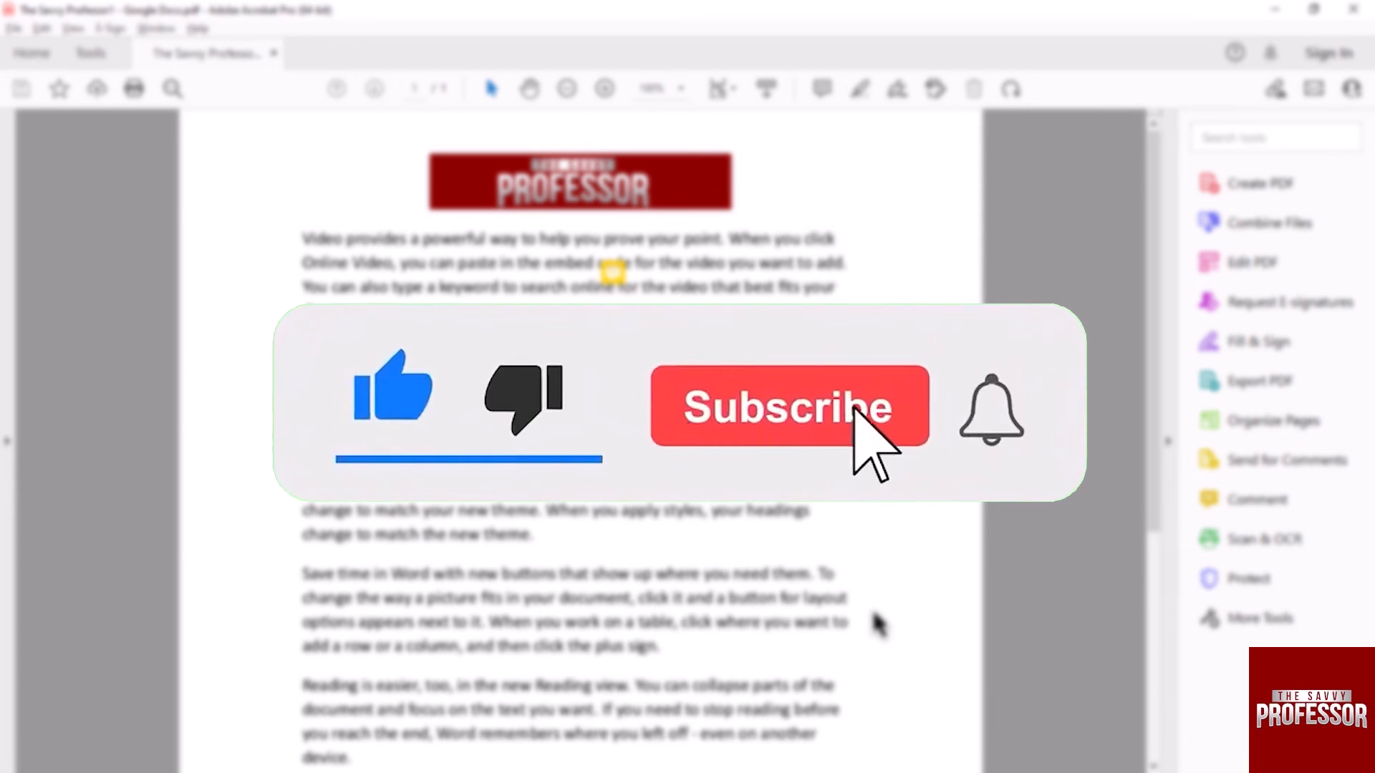
click(788, 406)
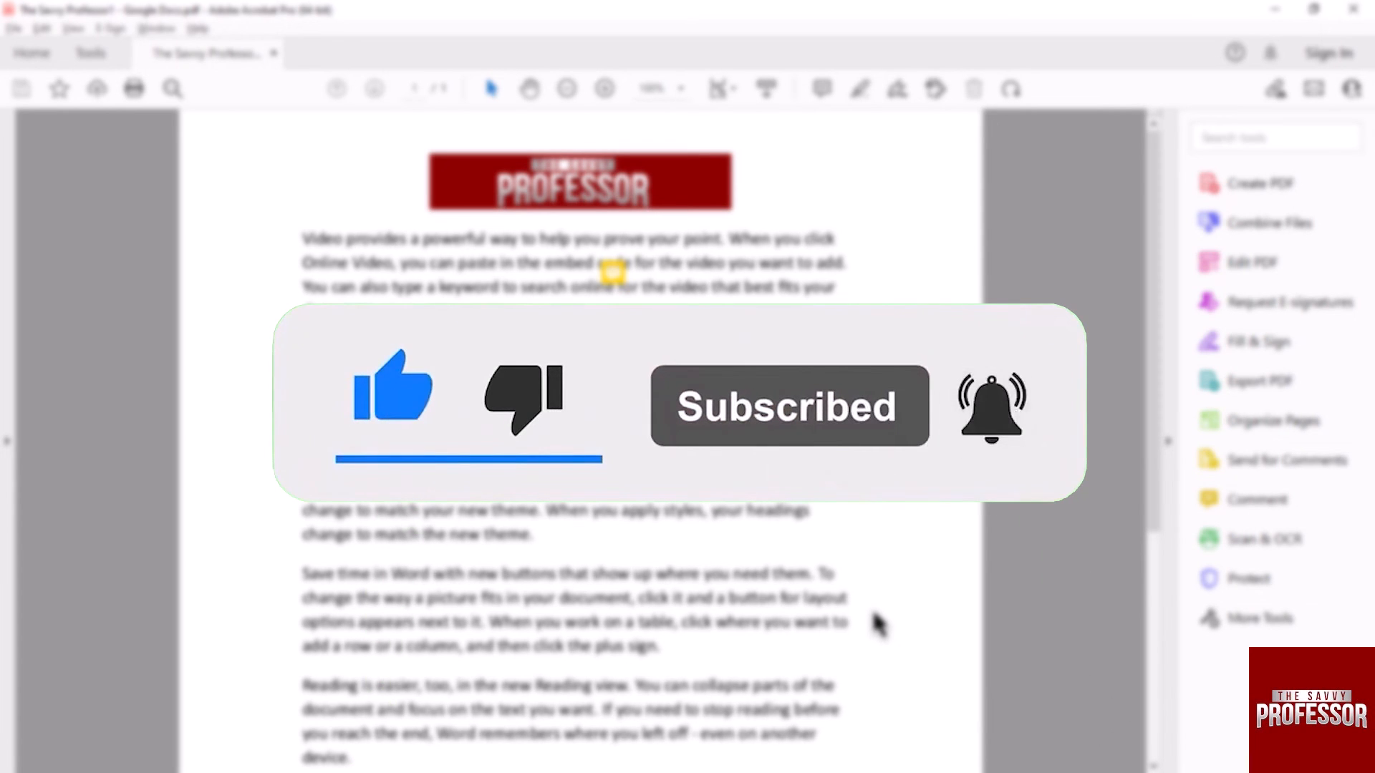